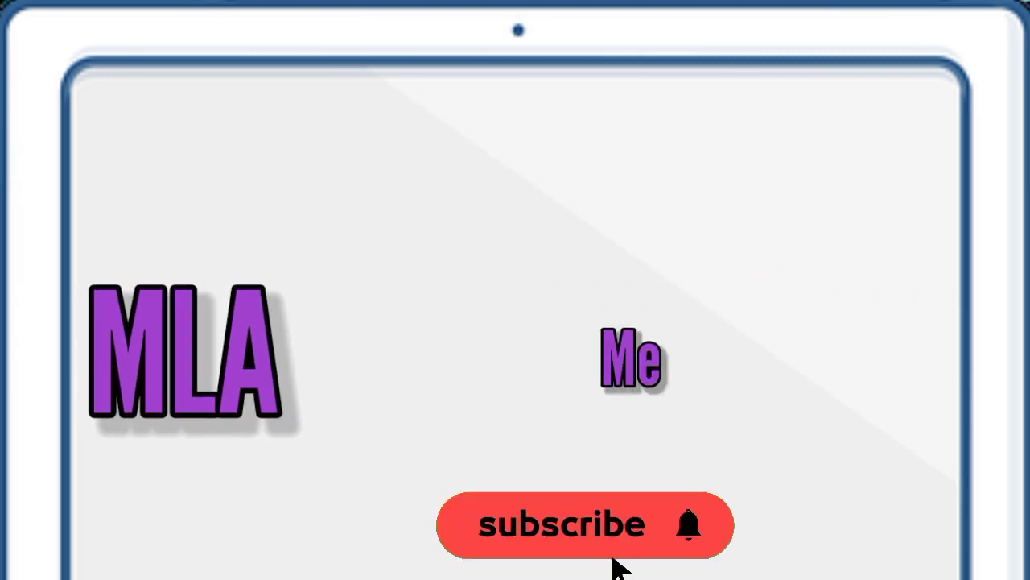
click(585, 524)
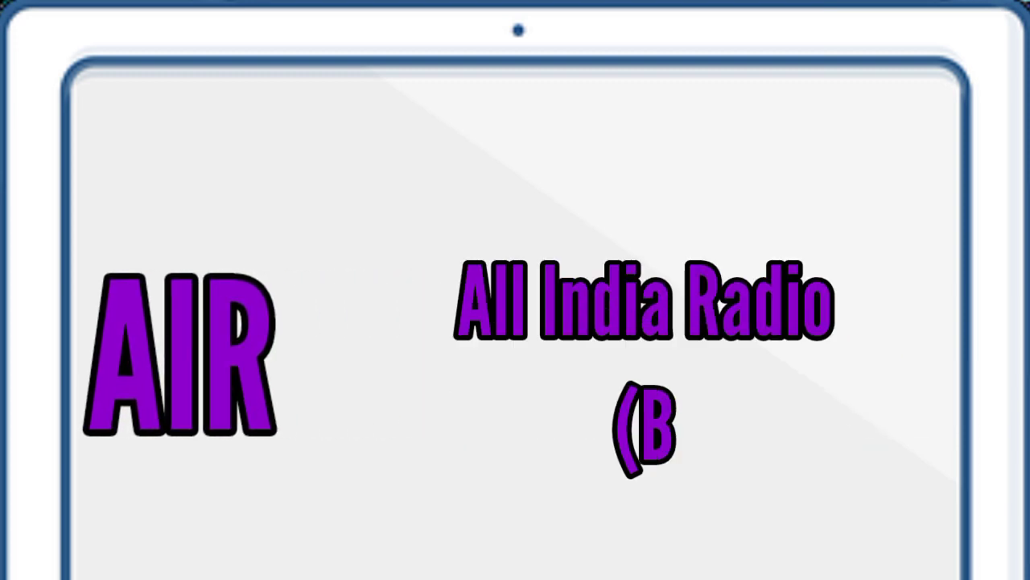
text(Broadcasting))
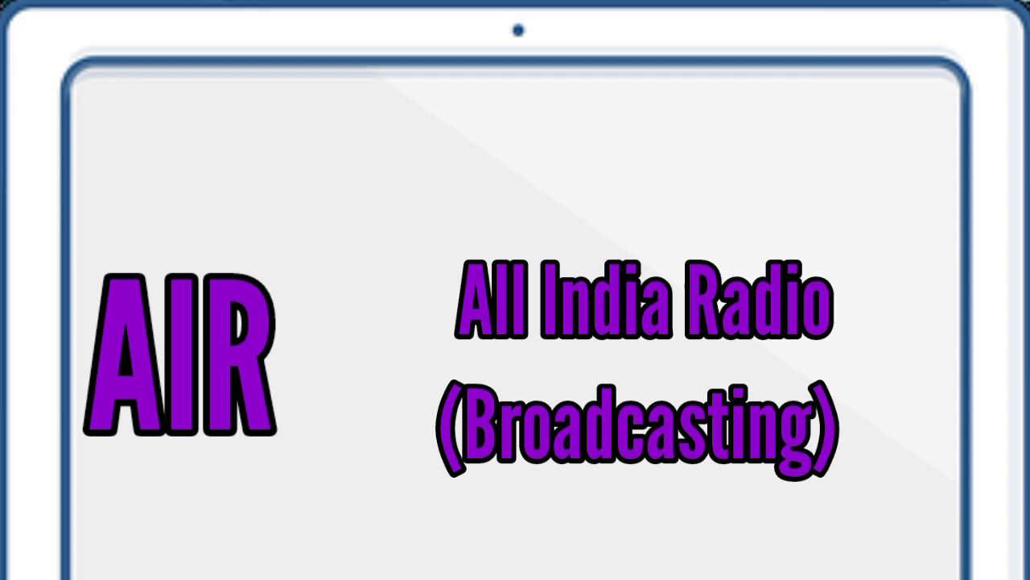